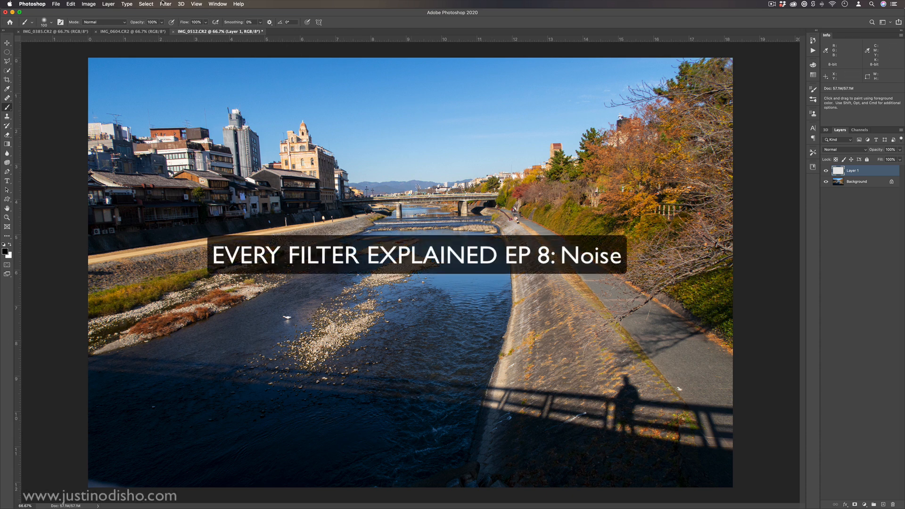
Bring up the Add Noise filter on the river photo via Filter > Noise
left_click(165, 4)
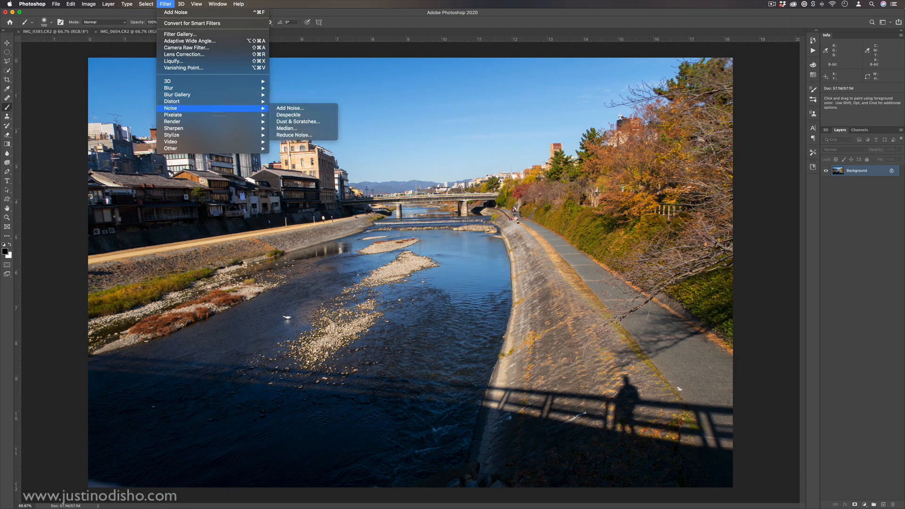
left_click(289, 108)
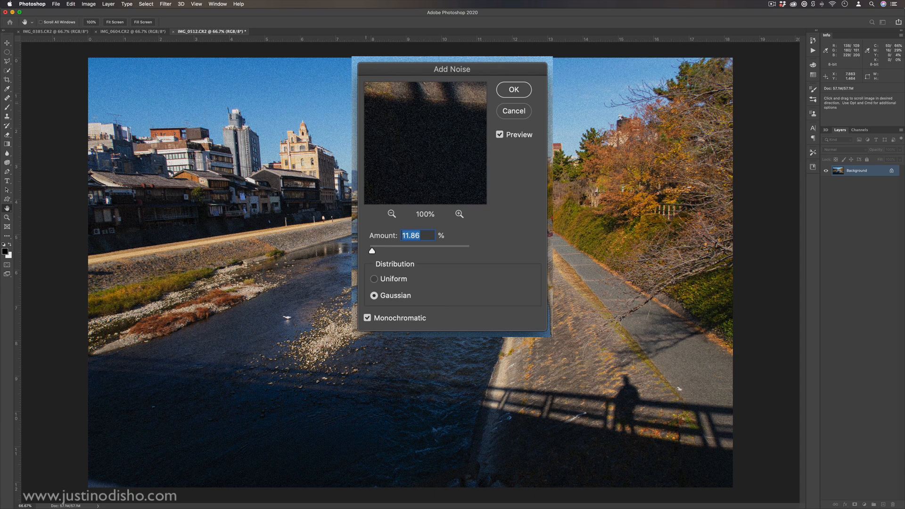
Move the dialog aside and sweep the noise amount from near zero up to the 400% maximum
left_click_drag(452, 69, 589, 147)
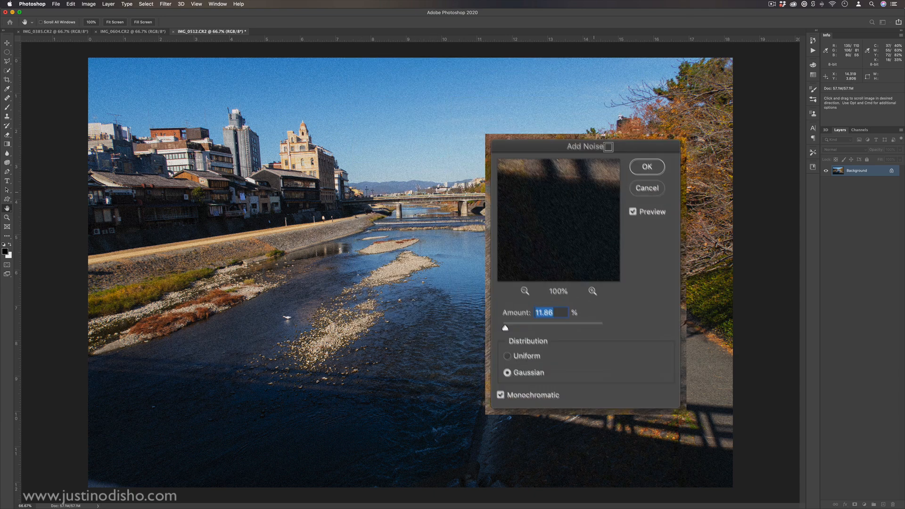
left_click_drag(586, 146, 578, 144)
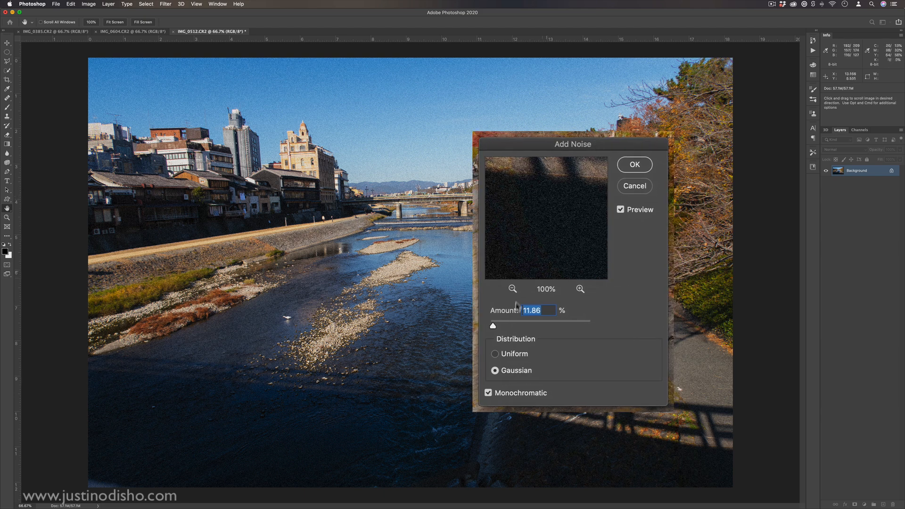
left_click_drag(493, 325, 489, 325)
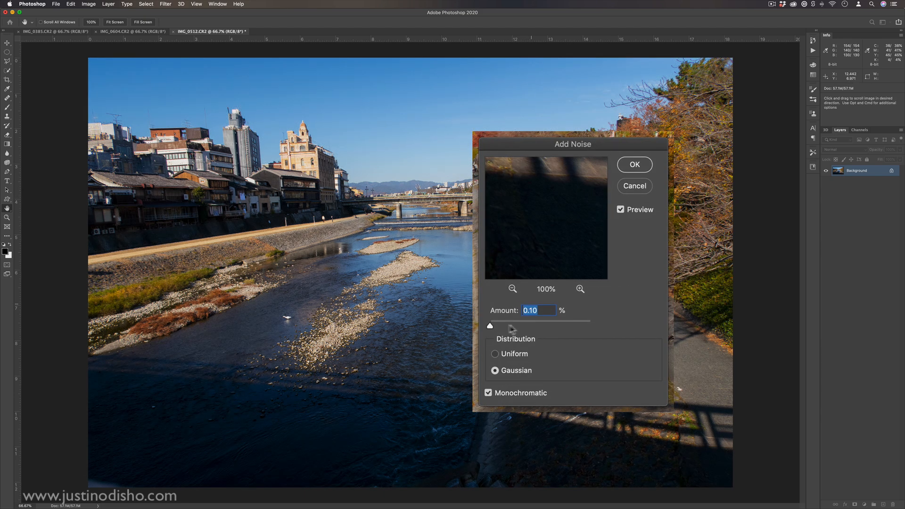
left_click_drag(490, 326, 567, 326)
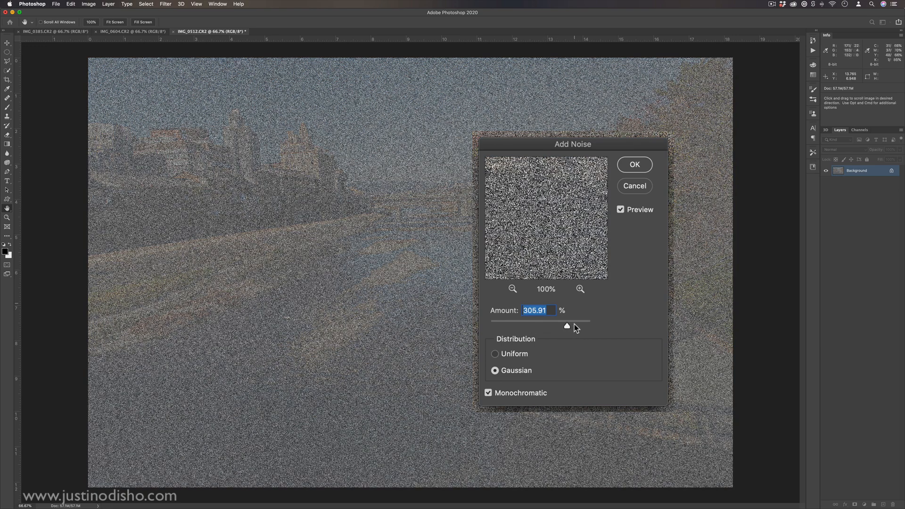
left_click_drag(567, 326, 591, 326)
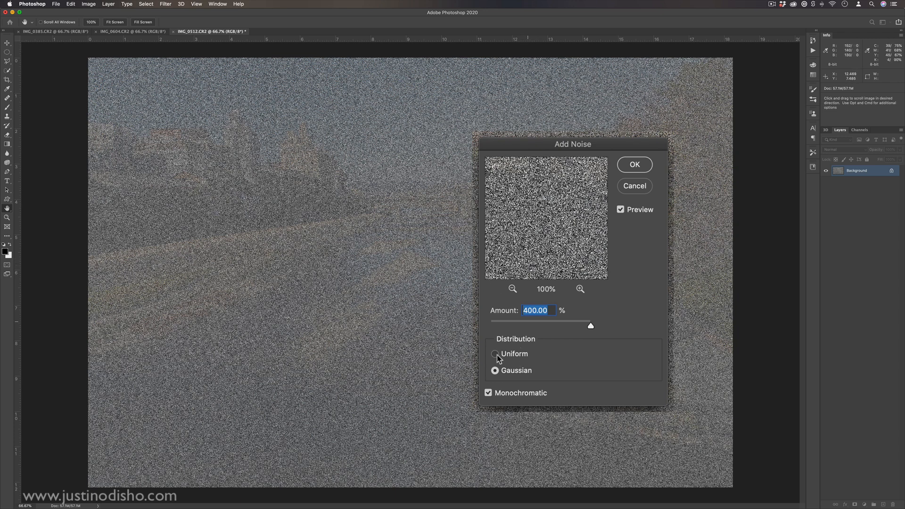
Compare Uniform against Gaussian distribution and monochromatic against colour noise
left_click(495, 354)
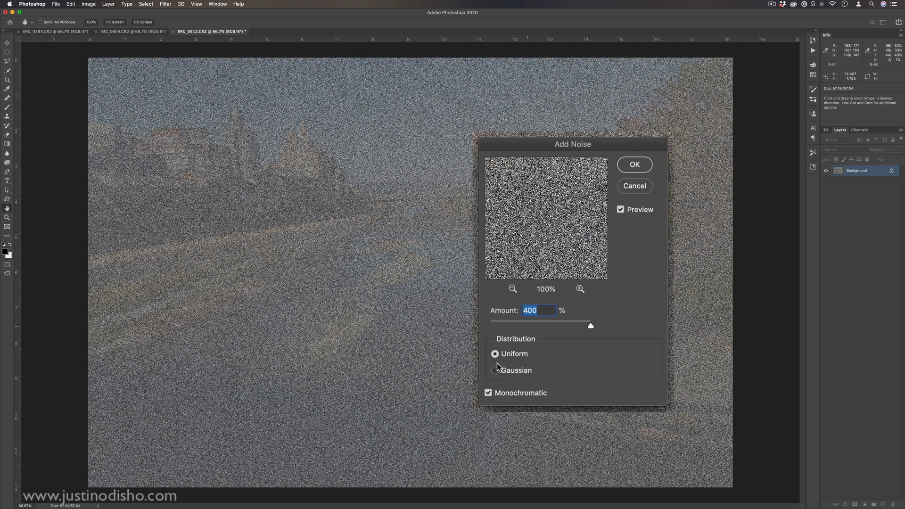
left_click(495, 370)
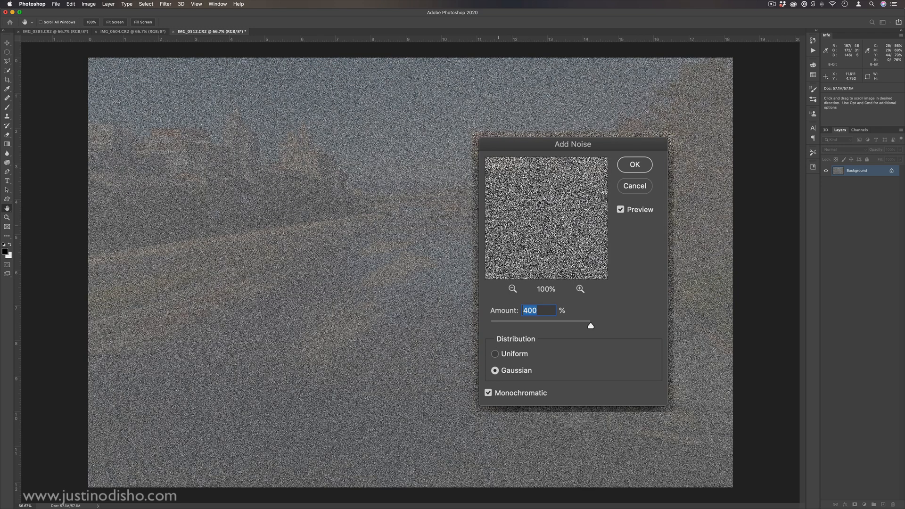
left_click(488, 393)
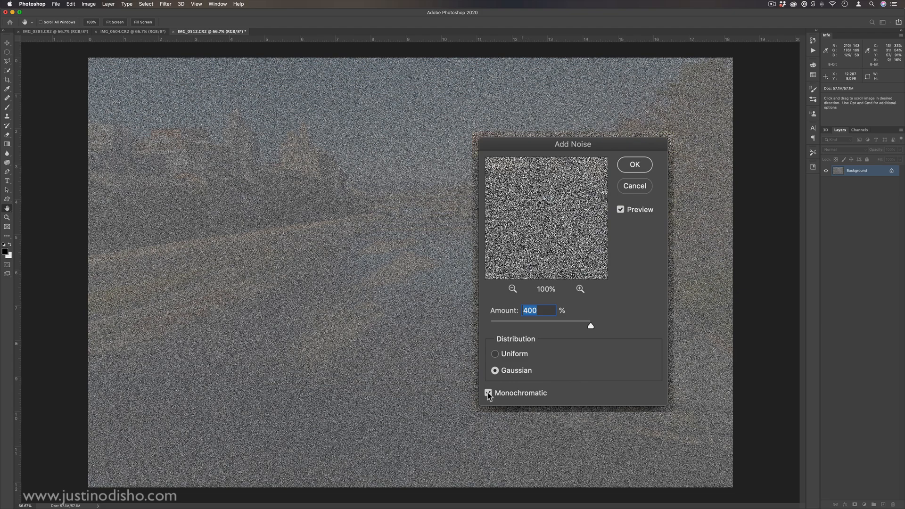
left_click(488, 393)
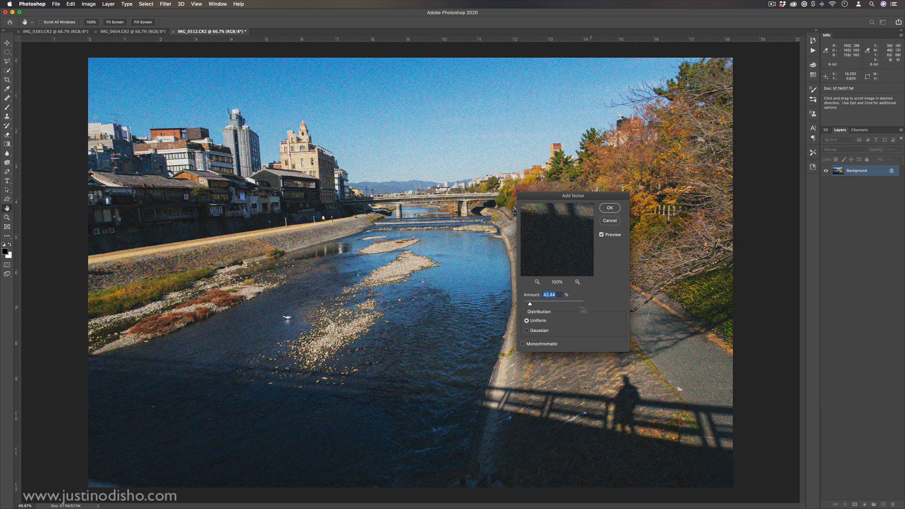
Lower the noise amount to about 16% and cancel Add Noise without applying it
left_click_drag(547, 303, 526, 303)
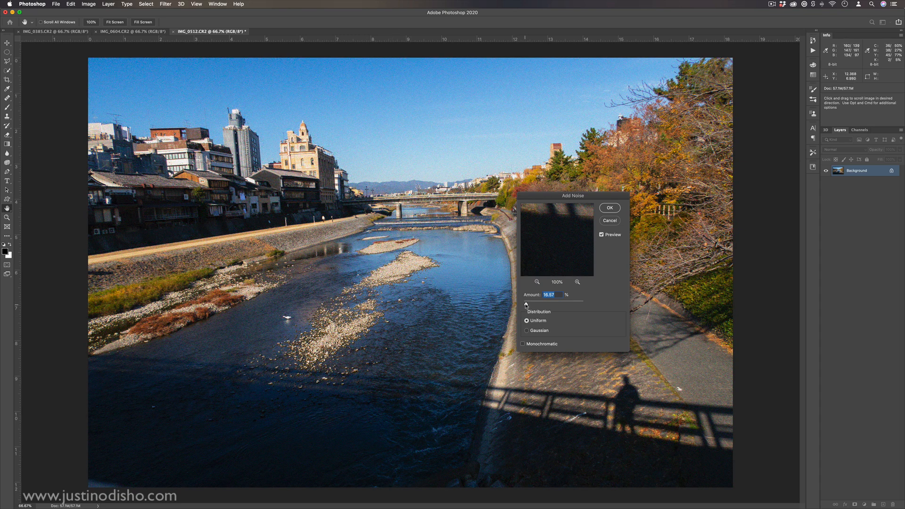
left_click_drag(533, 304, 525, 304)
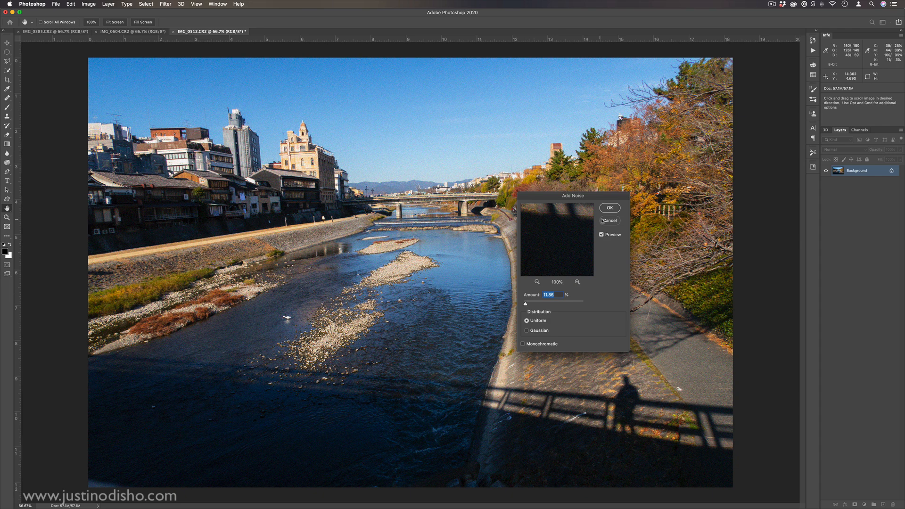
left_click(609, 221)
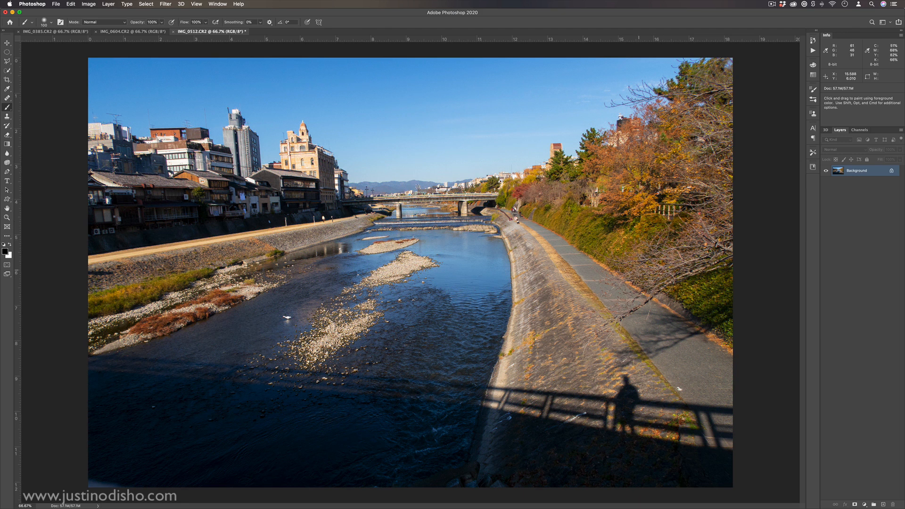
Create a new empty layer and paint a dark figure shadow beside the existing one
left_click(108, 5)
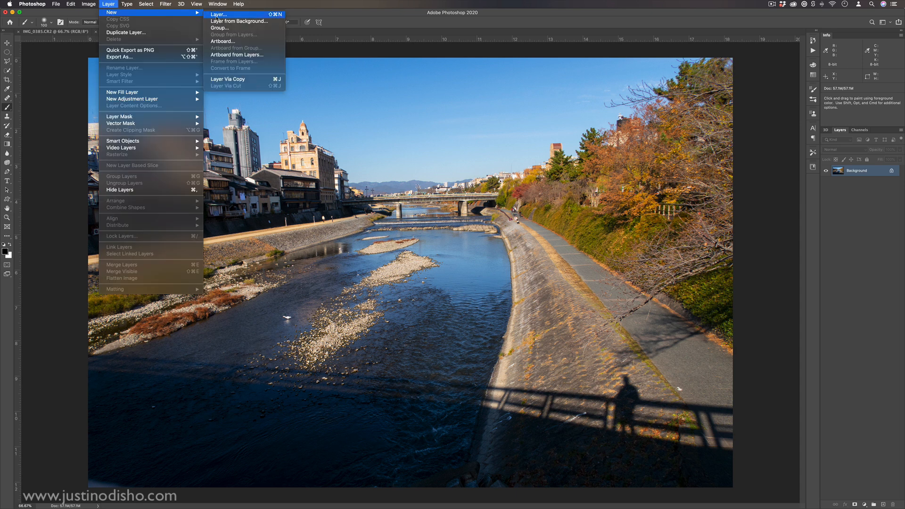
left_click(218, 15)
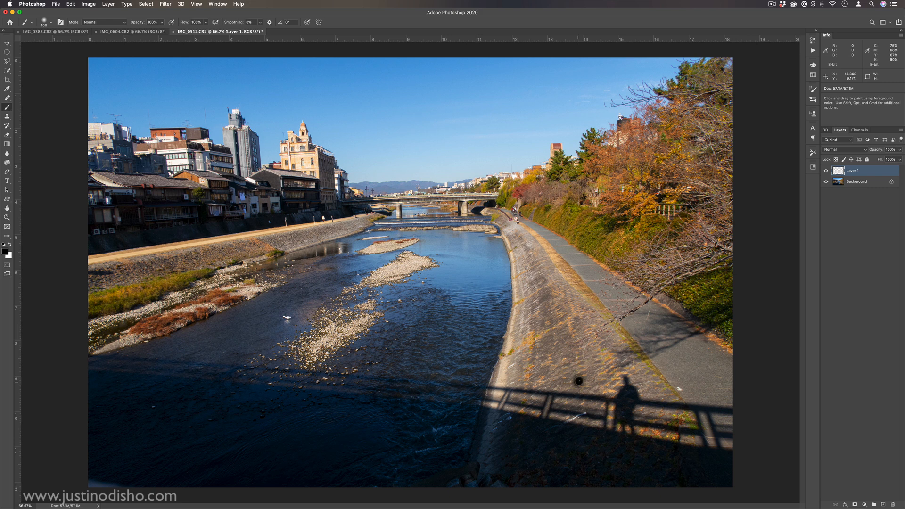
left_click(571, 393)
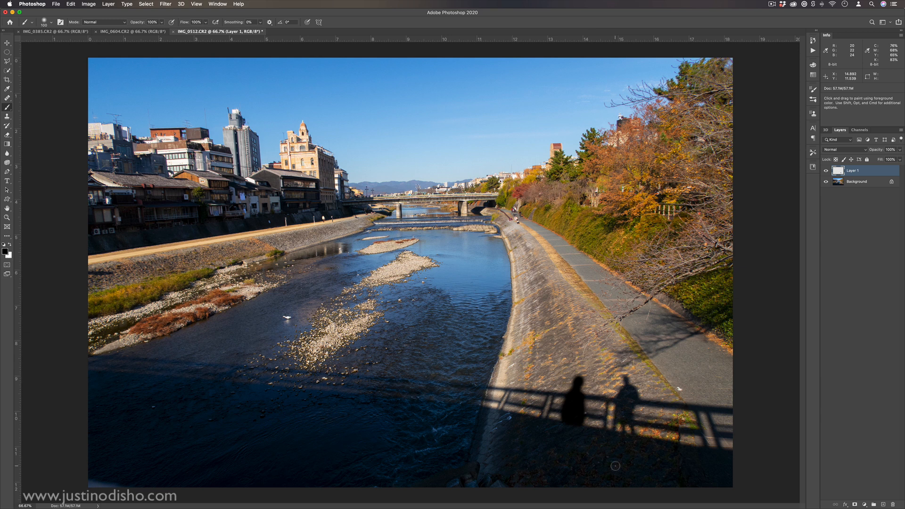
mouse_move(576, 411)
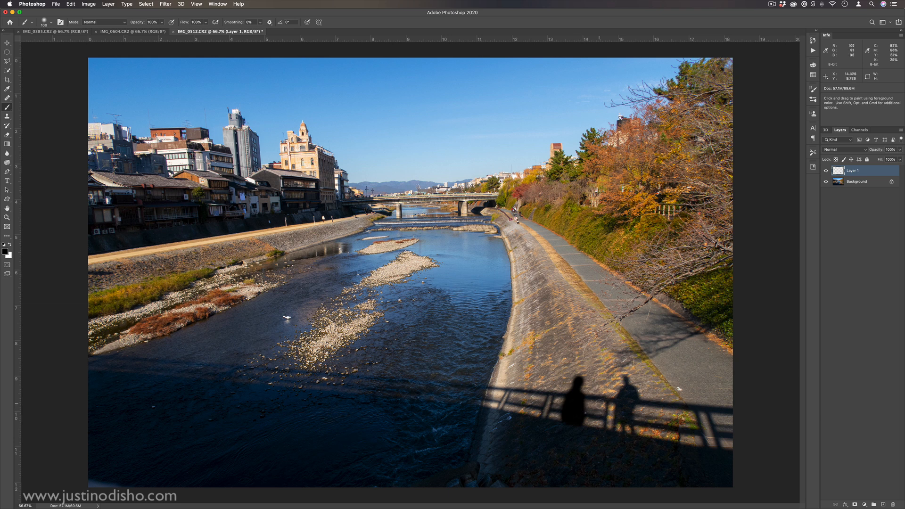
mouse_move(599, 403)
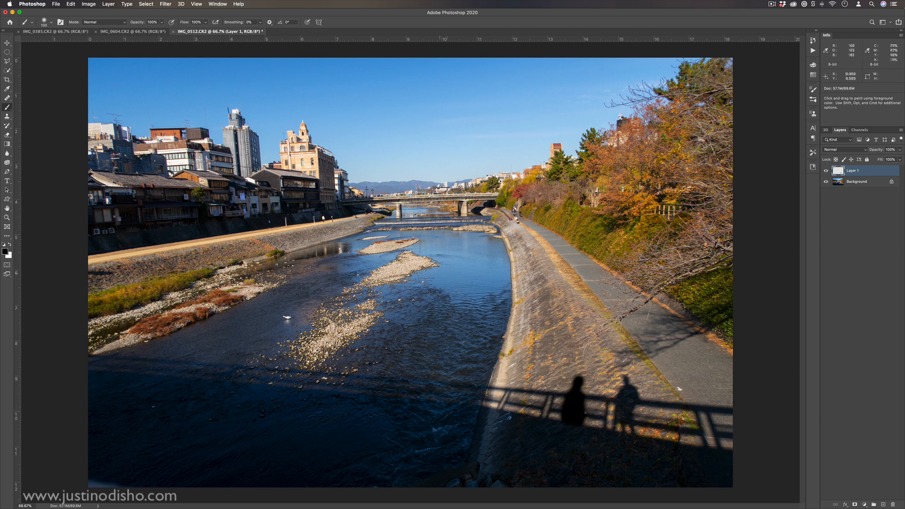
Rerun the last Add Noise filter on the shadow layer and apply it
left_click(166, 4)
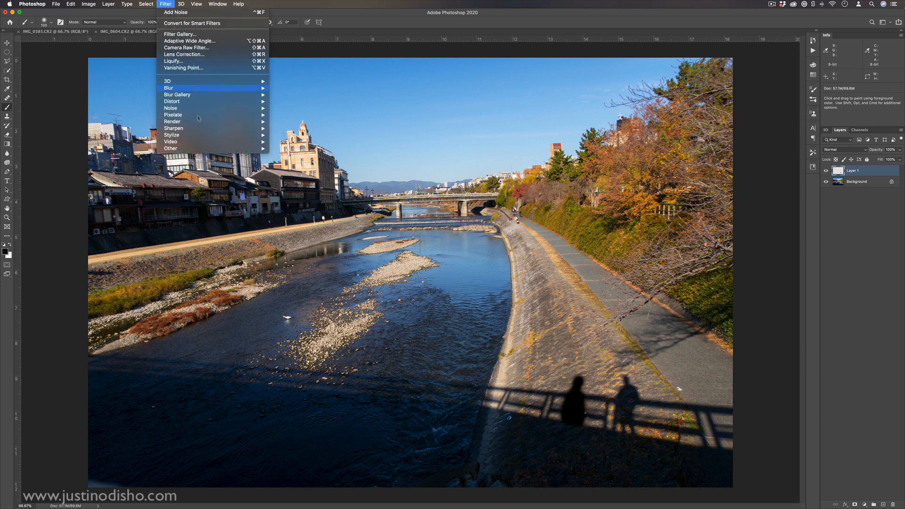
left_click(175, 12)
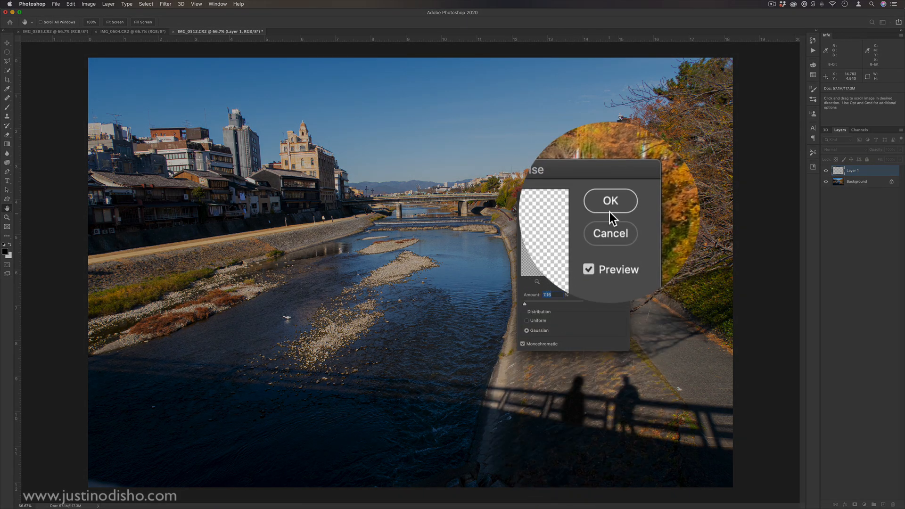
left_click(610, 200)
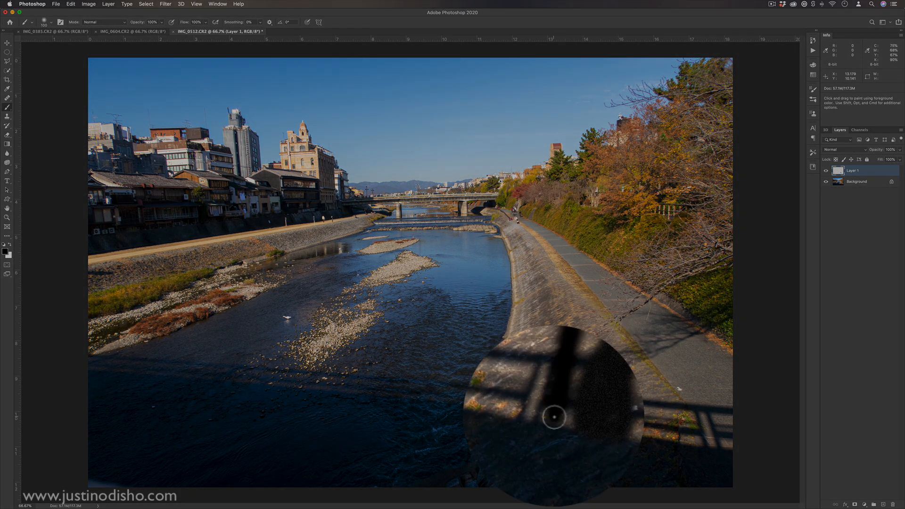
left_click(554, 427)
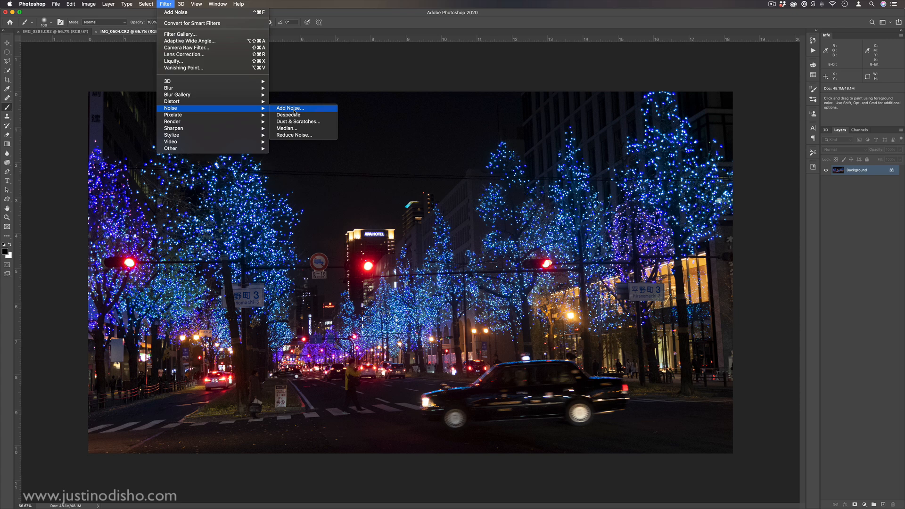
mouse_move(332, 179)
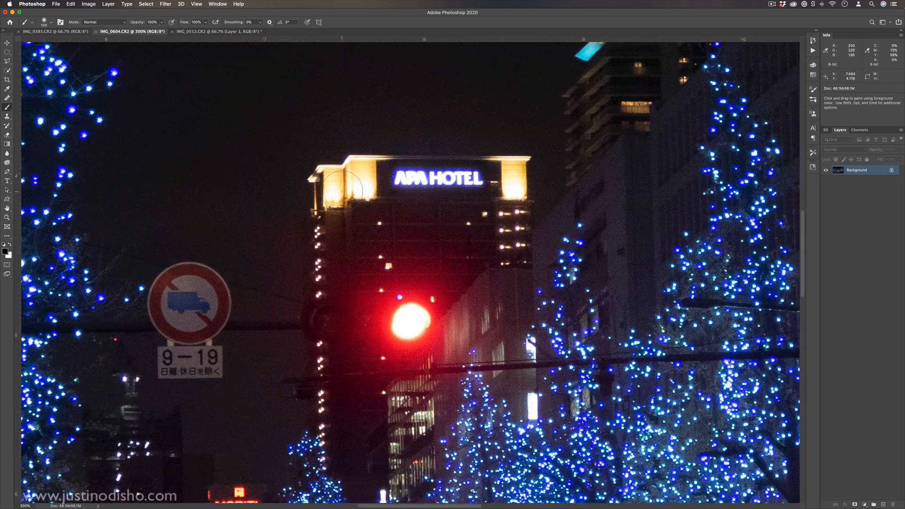
Browse the Filter menu while inspecting grain around the hotel sign on the night street photo
left_click(164, 4)
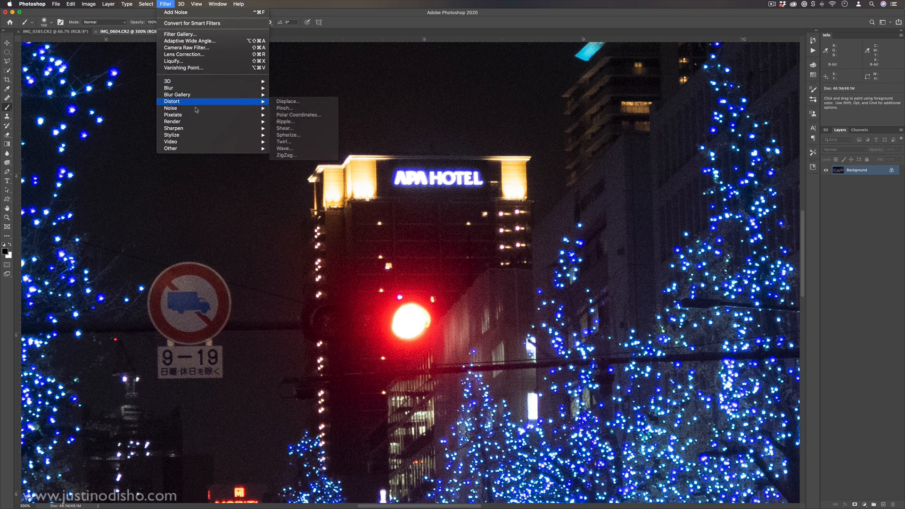
mouse_move(171, 108)
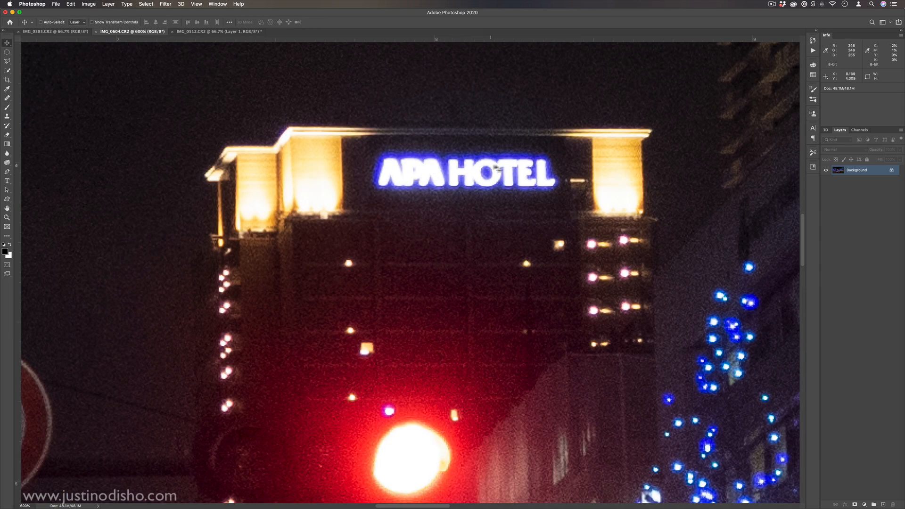
left_click(165, 4)
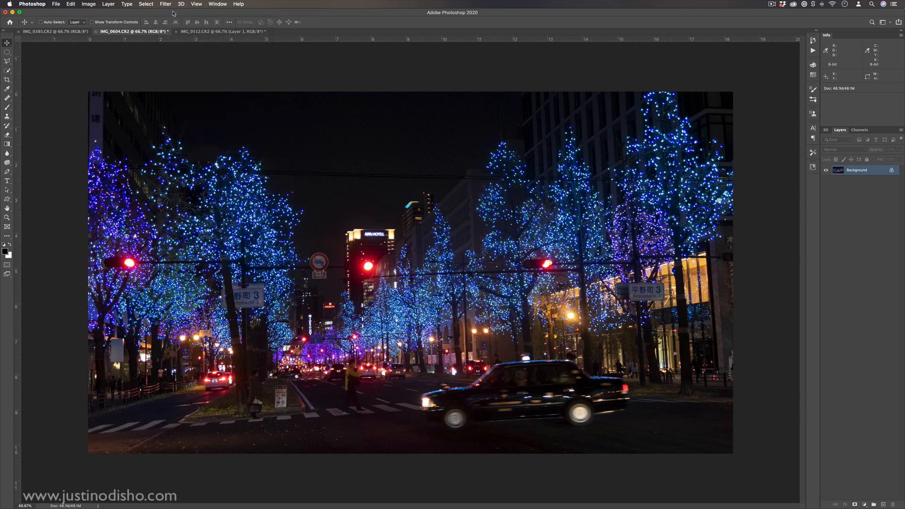
mouse_move(367, 212)
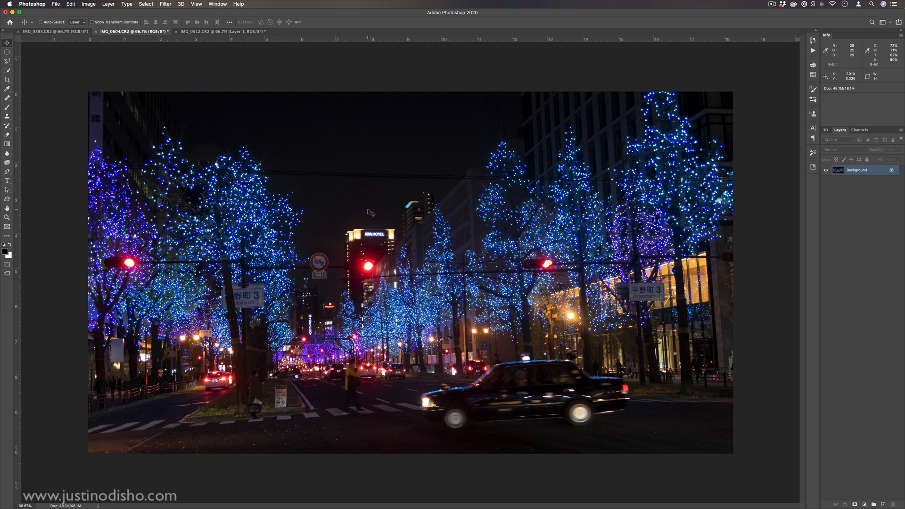
List the noise filters, including Dust & Scratches, over the night street photo
left_click(56, 4)
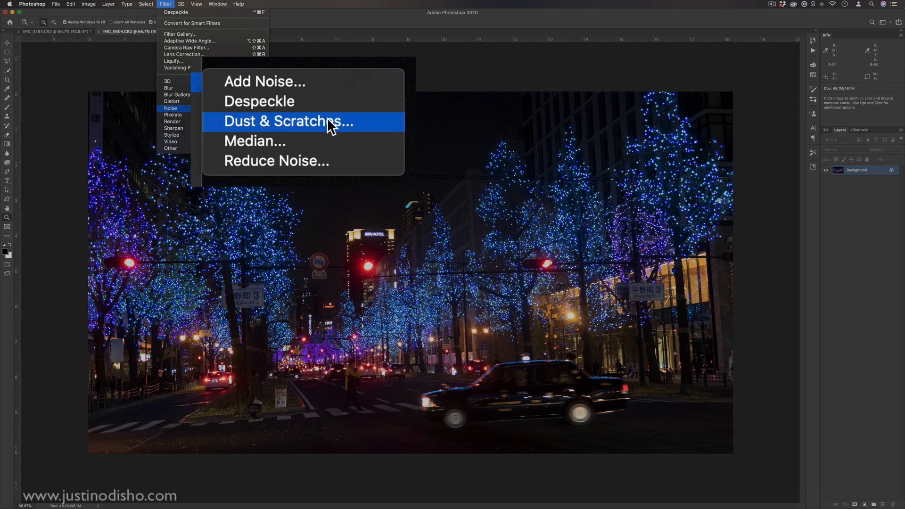
In Dust & Scratches, try radii of 106, 2, 12, 27, 68, 37 and 11 pixels, settling near 8
left_click(283, 121)
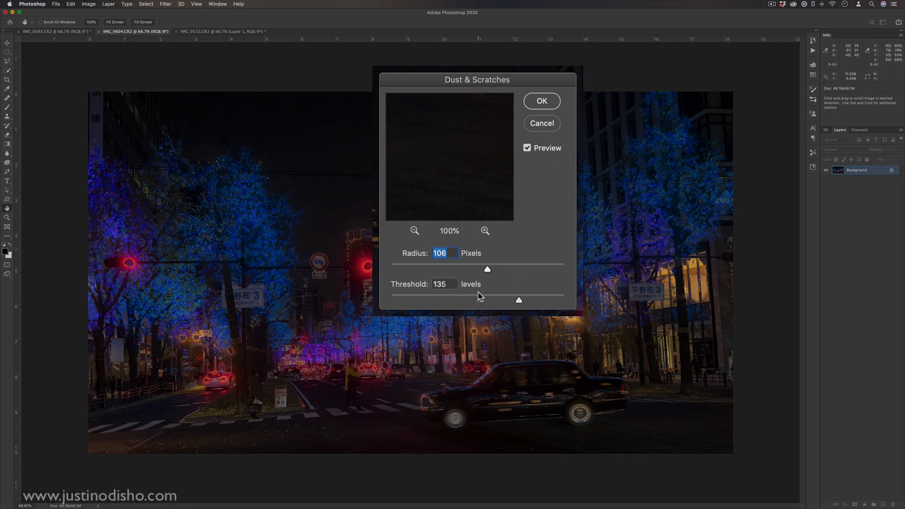
left_click_drag(519, 300, 390, 300)
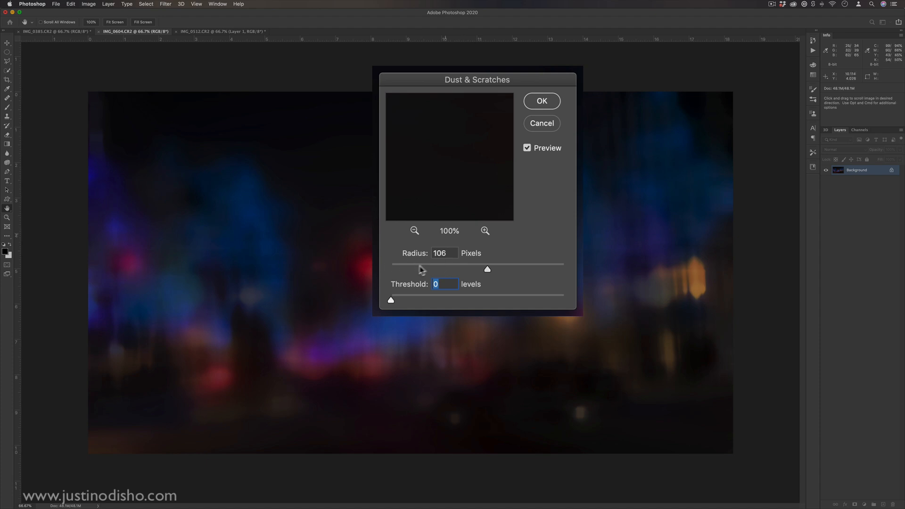
left_click_drag(487, 269, 391, 269)
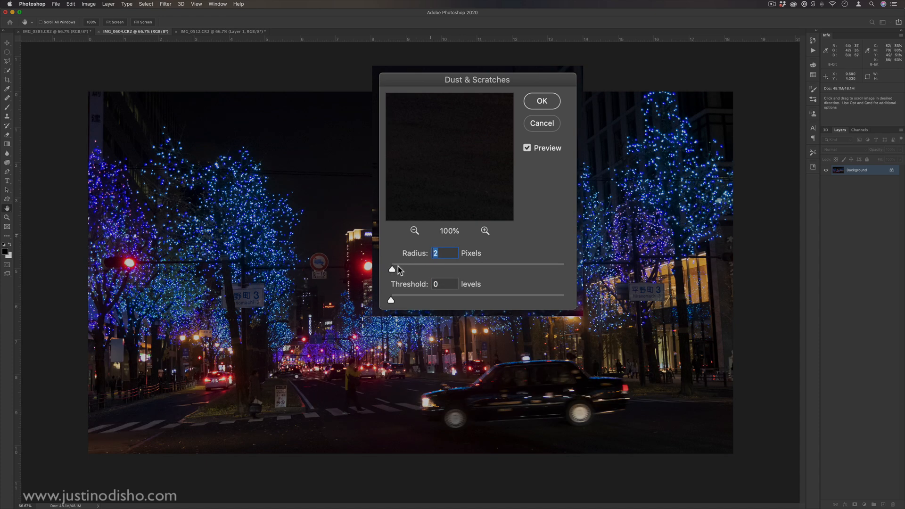
left_click_drag(395, 270, 401, 269)
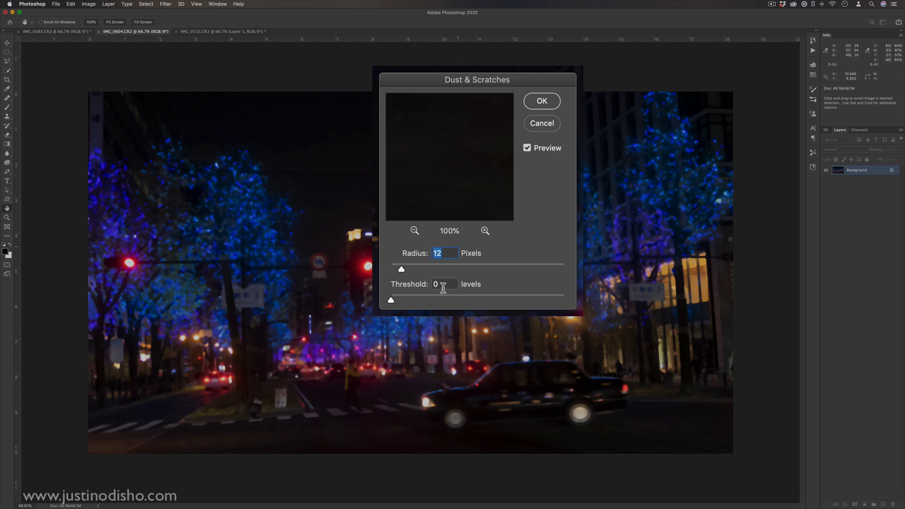
left_click_drag(401, 269, 415, 270)
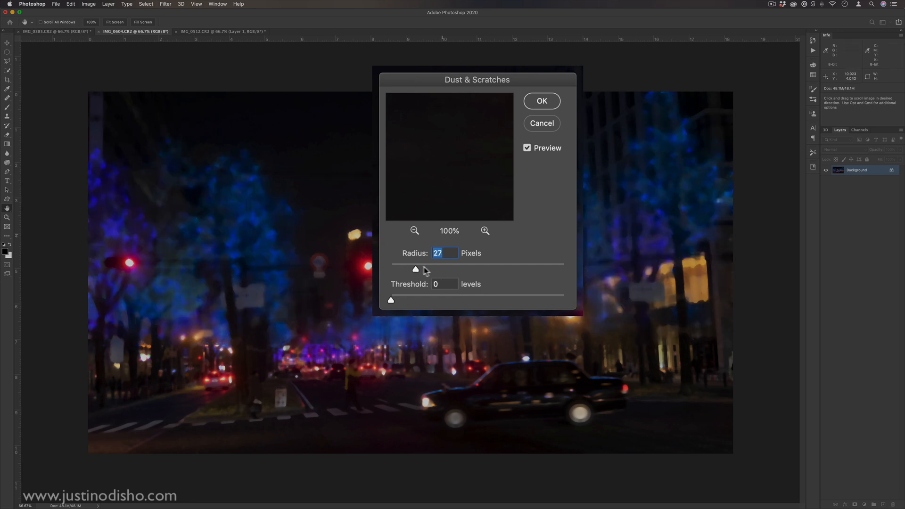
left_click_drag(415, 269, 454, 269)
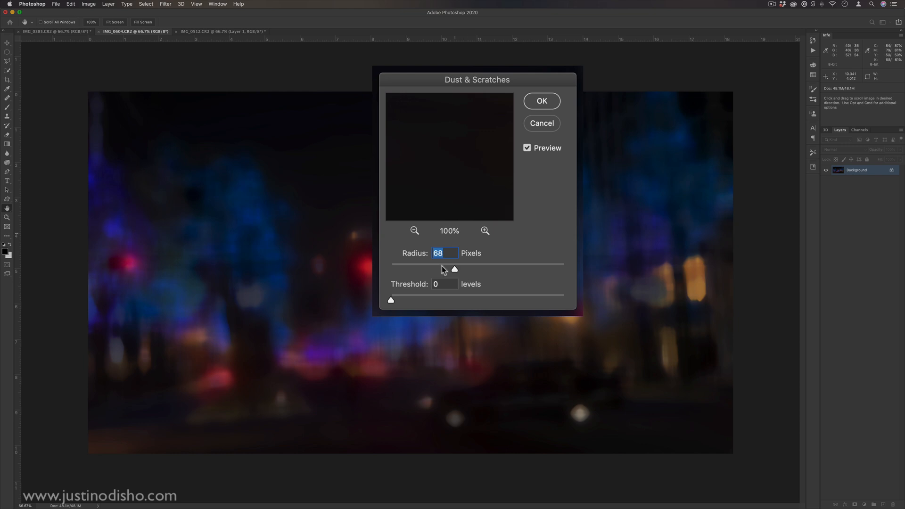
left_click_drag(476, 79, 640, 286)
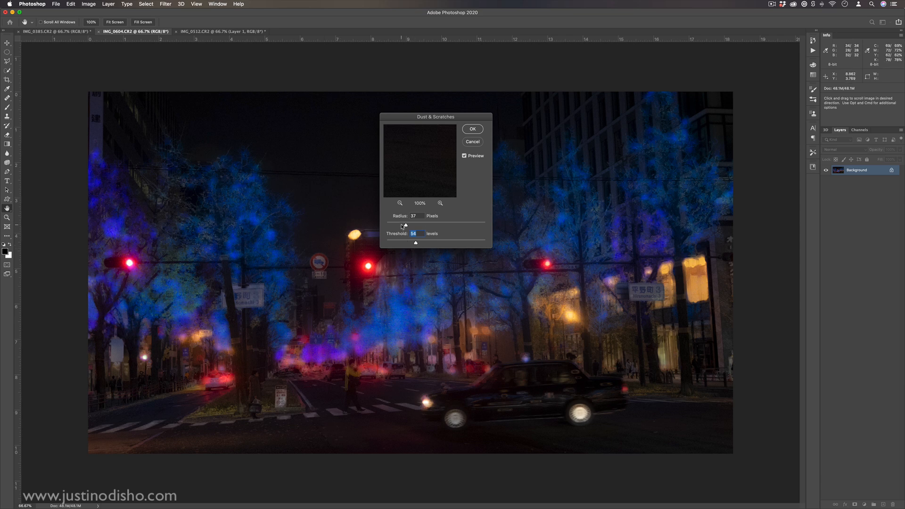
left_click_drag(416, 227, 391, 226)
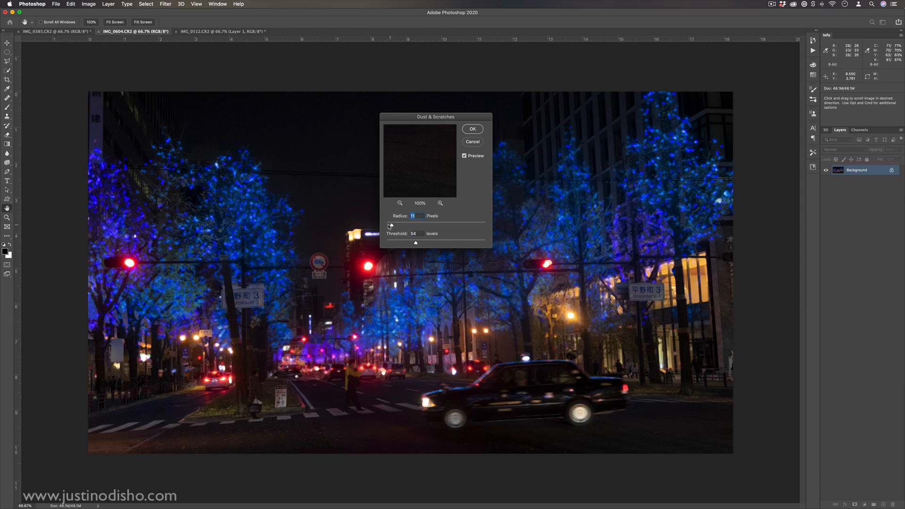
Set the Dust & Scratches threshold to 65 then 101 levels
left_click_drag(404, 226, 388, 226)
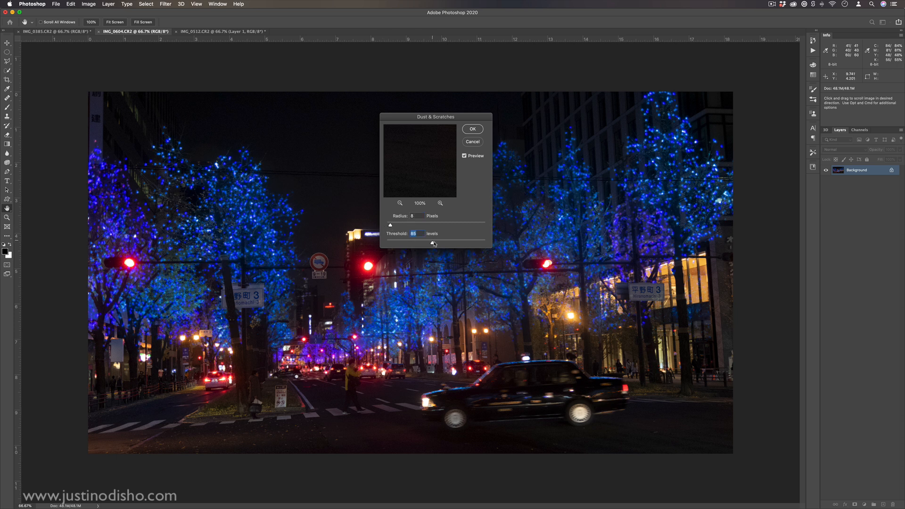
left_click_drag(431, 244, 440, 243)
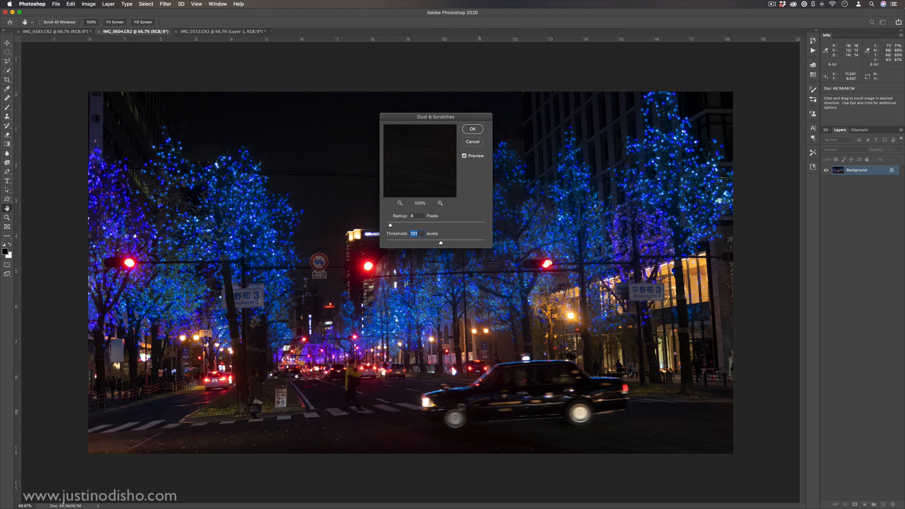
Switch to the Pong arcade photo IMG_0385 and list its filters
left_click(52, 31)
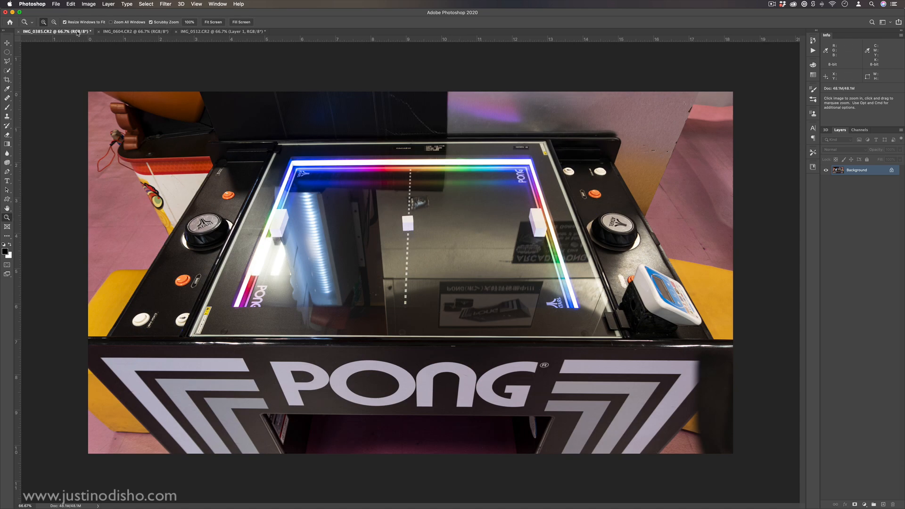
left_click(165, 4)
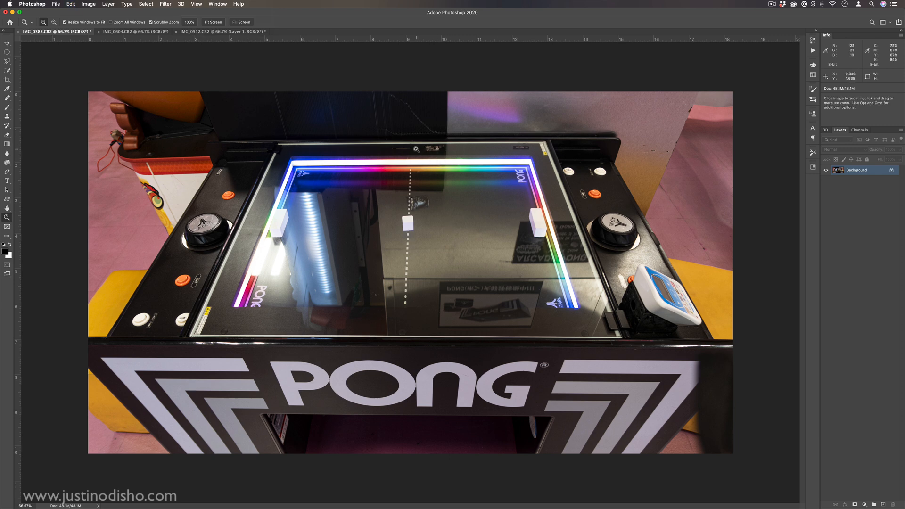
mouse_move(434, 149)
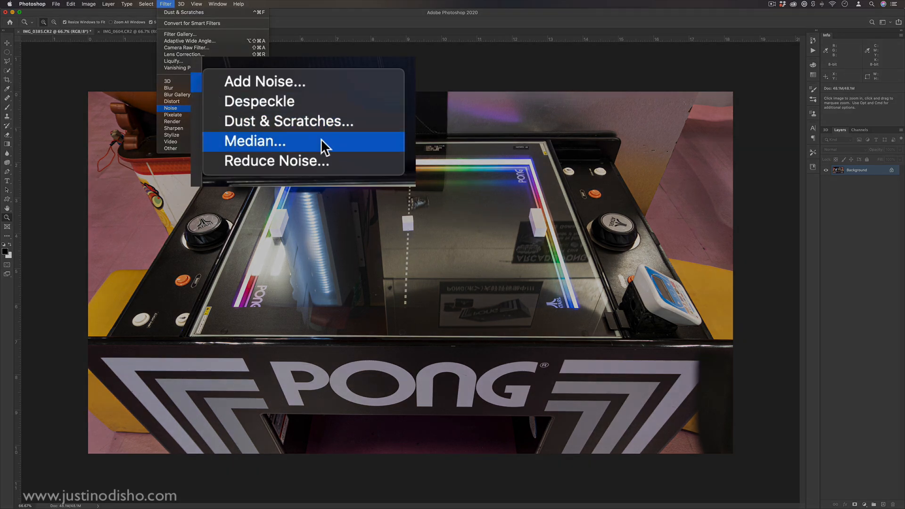
Preview Median at radii 20, 1, 11, 22 and 132 pixels on the Pong photo, then discard it
left_click(255, 141)
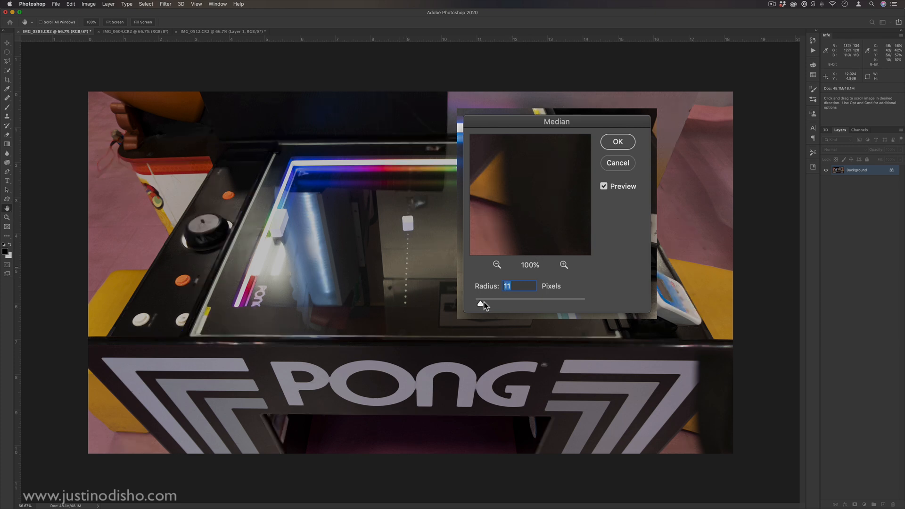
left_click_drag(482, 304, 508, 304)
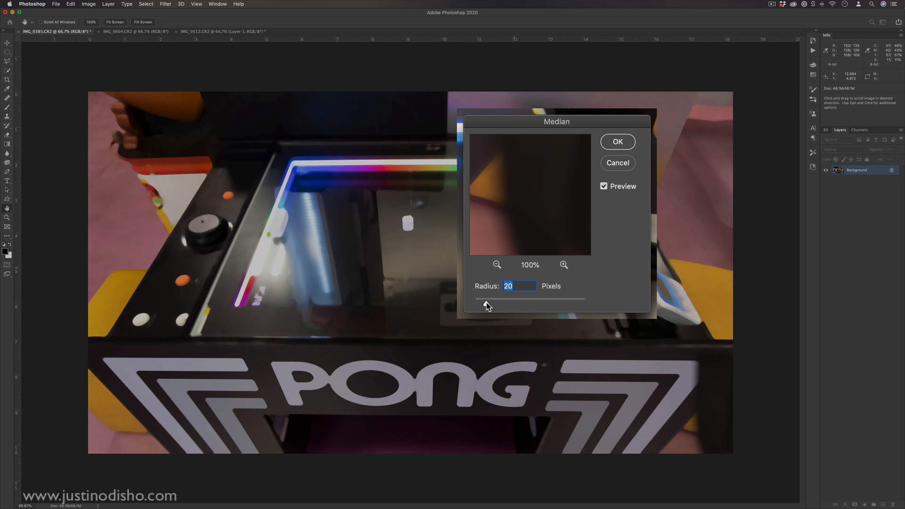
left_click_drag(508, 299, 482, 299)
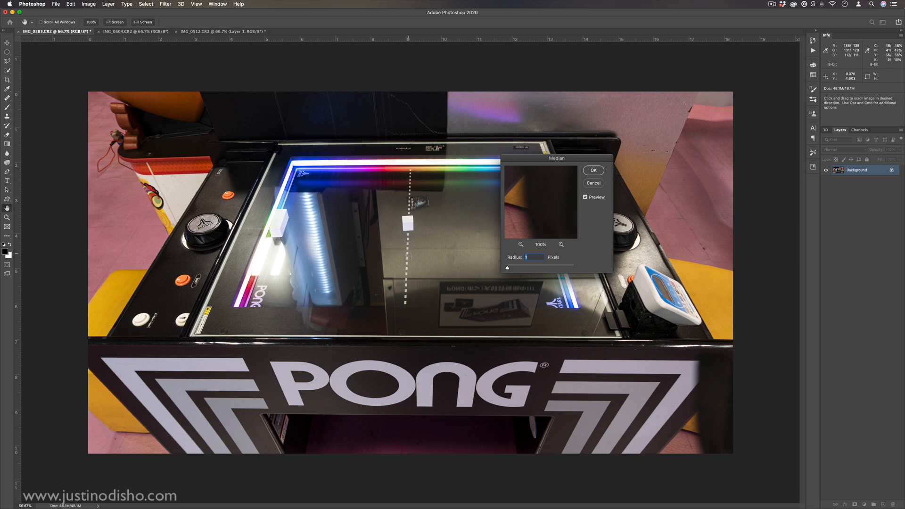
left_click_drag(507, 268, 535, 267)
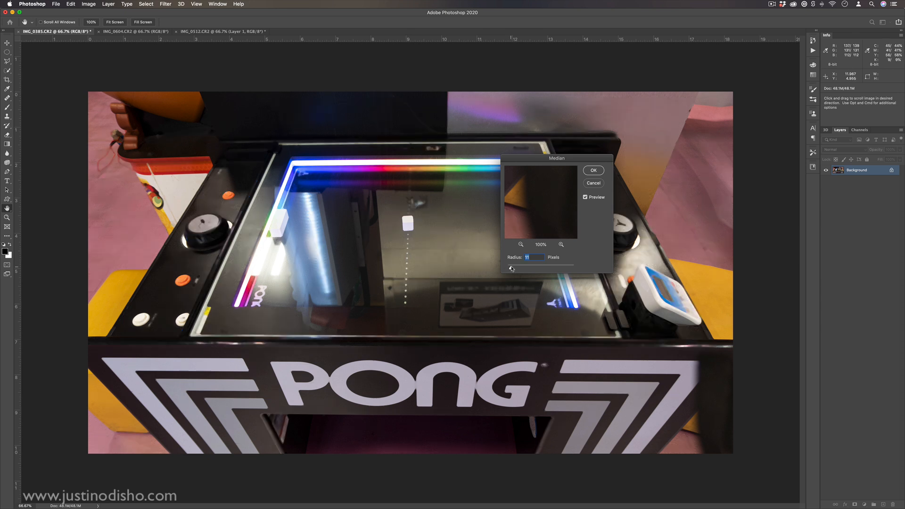
left_click_drag(511, 264, 517, 265)
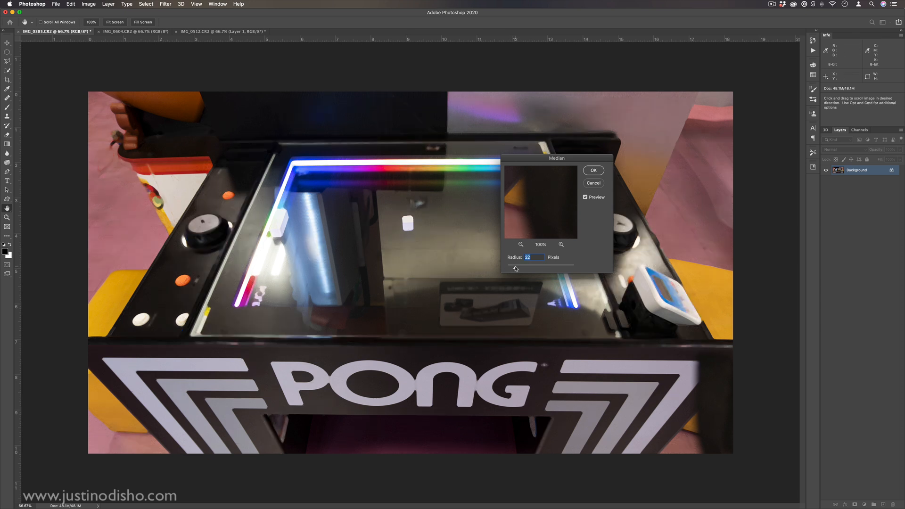
left_click_drag(515, 268, 513, 268)
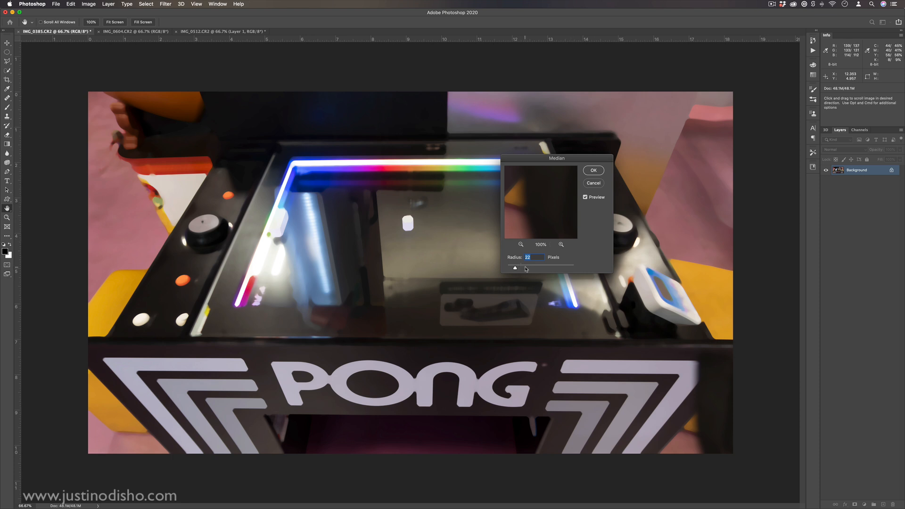
left_click_drag(513, 268, 545, 267)
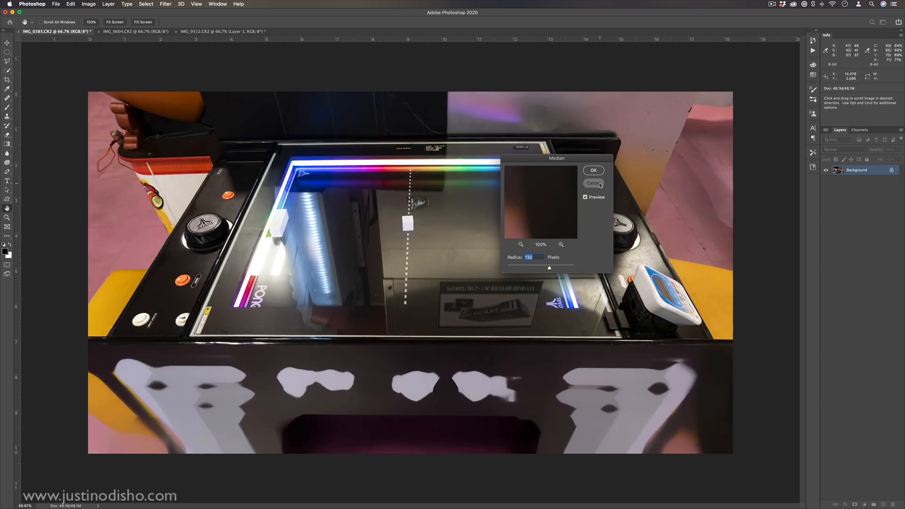
left_click(121, 31)
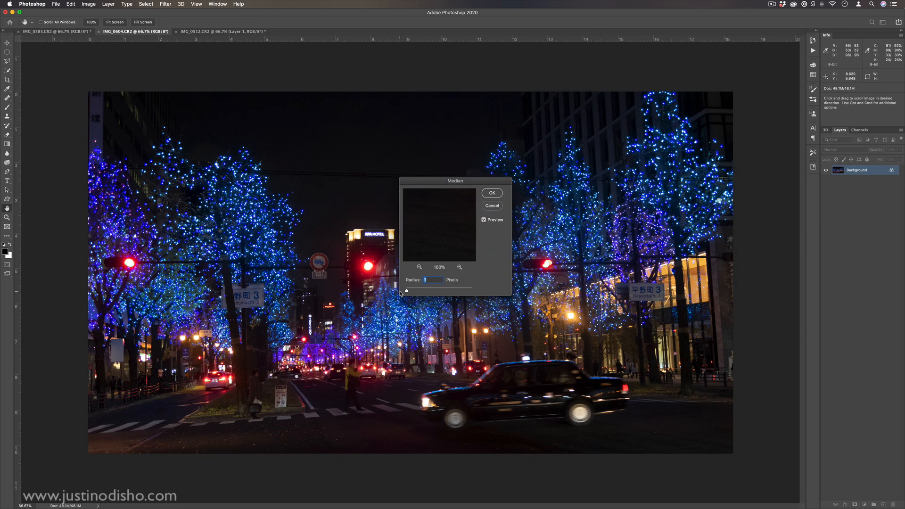
Reduce noise on the night street photo: strength 10, preserve details 10%, color noise 36%
left_click(165, 5)
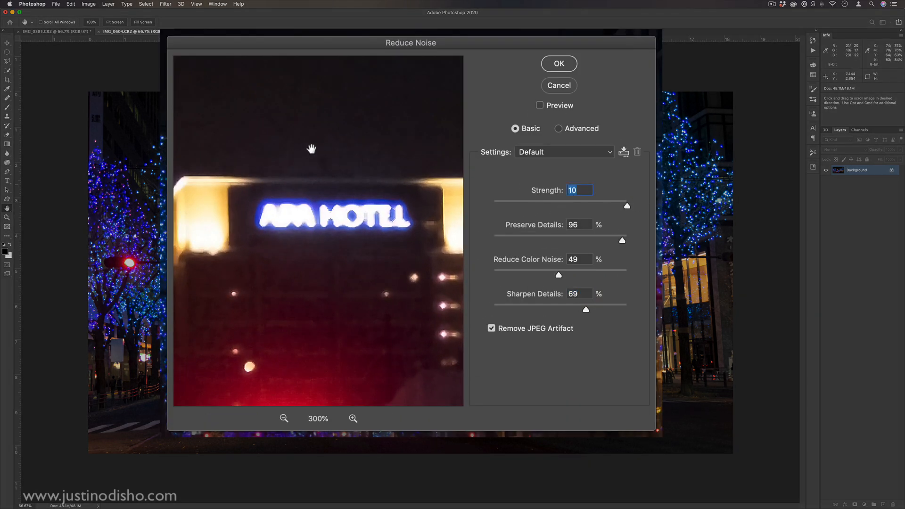
left_click_drag(622, 239, 493, 240)
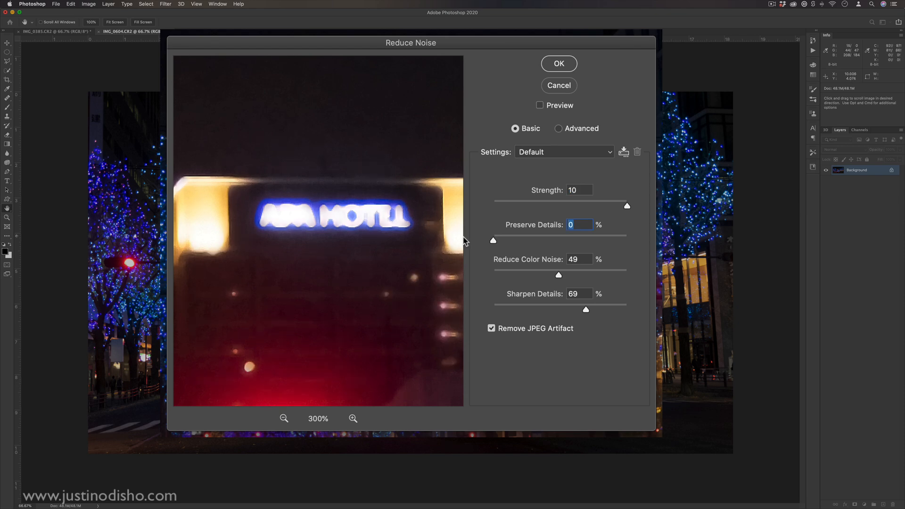
left_click_drag(493, 239, 627, 239)
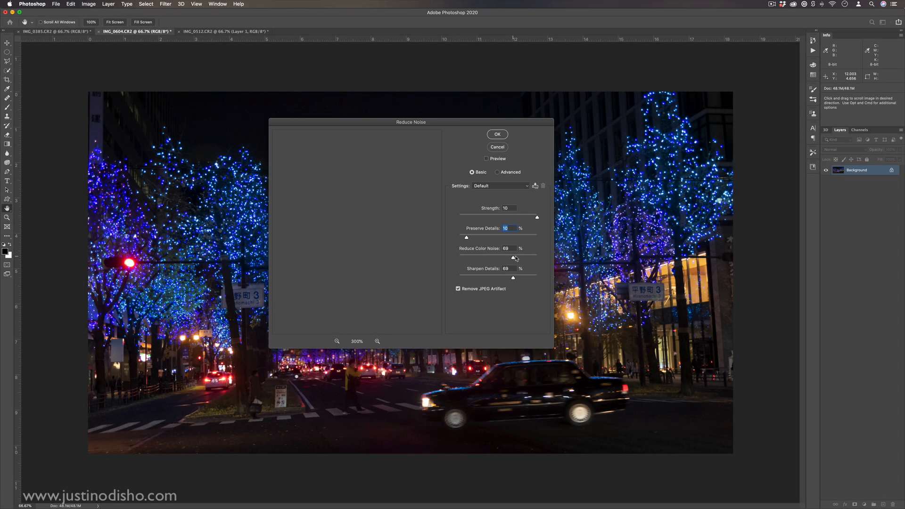
left_click_drag(516, 259, 488, 259)
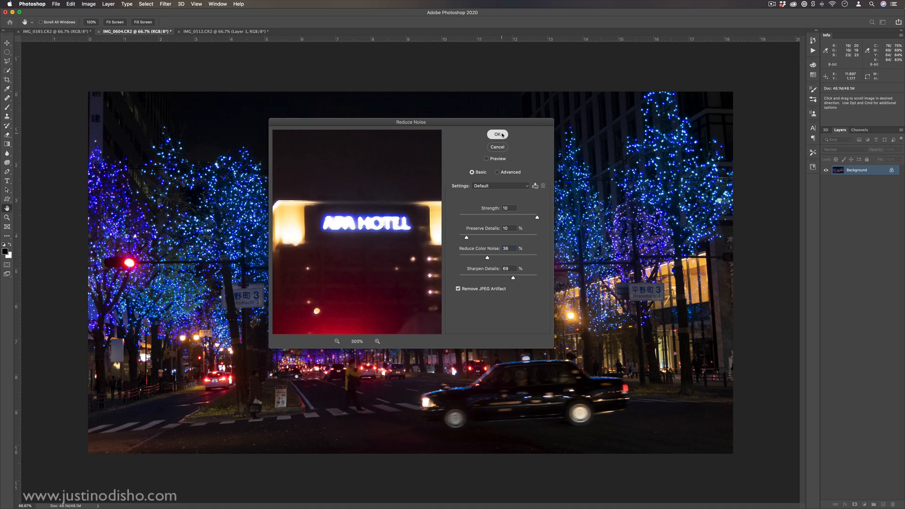
left_click(496, 134)
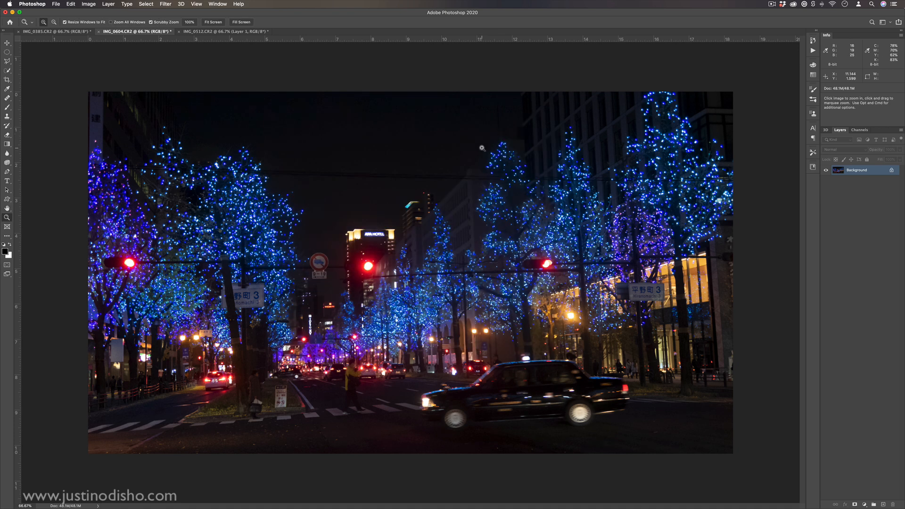
View the denoised street photo at 100%, fit it on screen, then return to the river photo IMG_0512
left_click(481, 147)
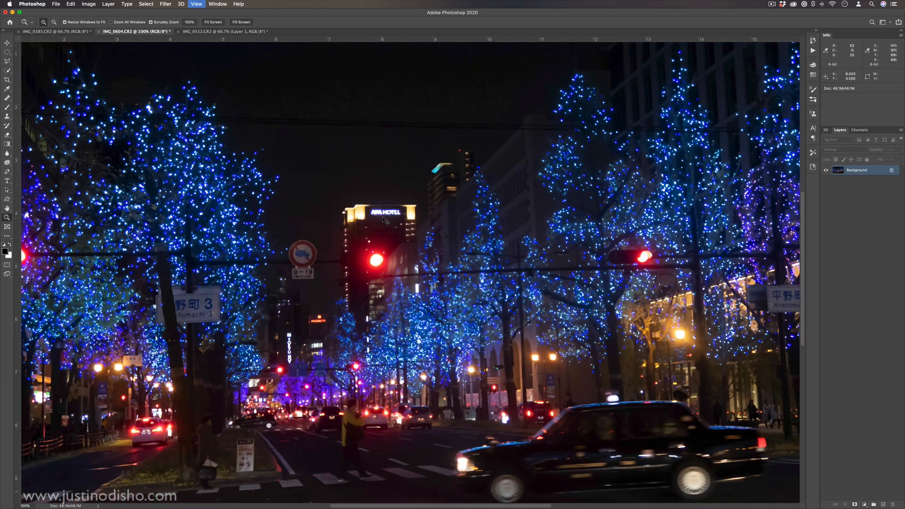
left_click(213, 22)
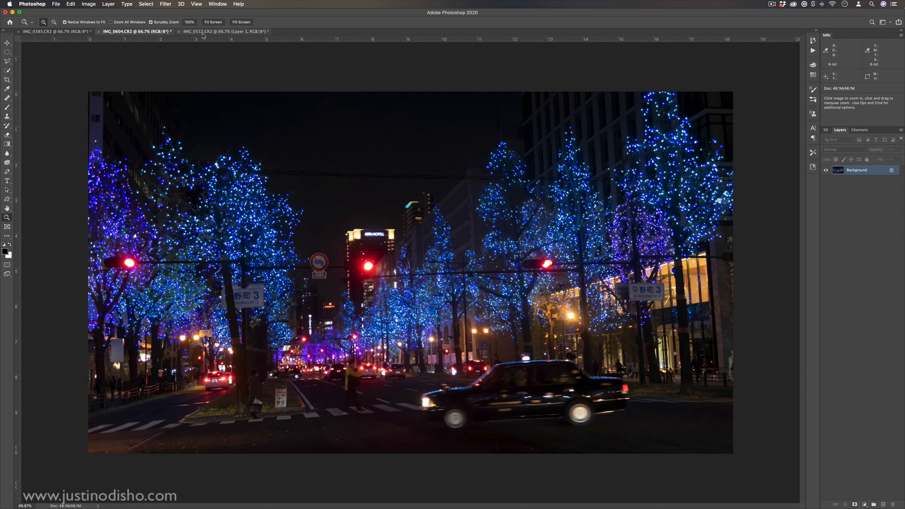
left_click(219, 31)
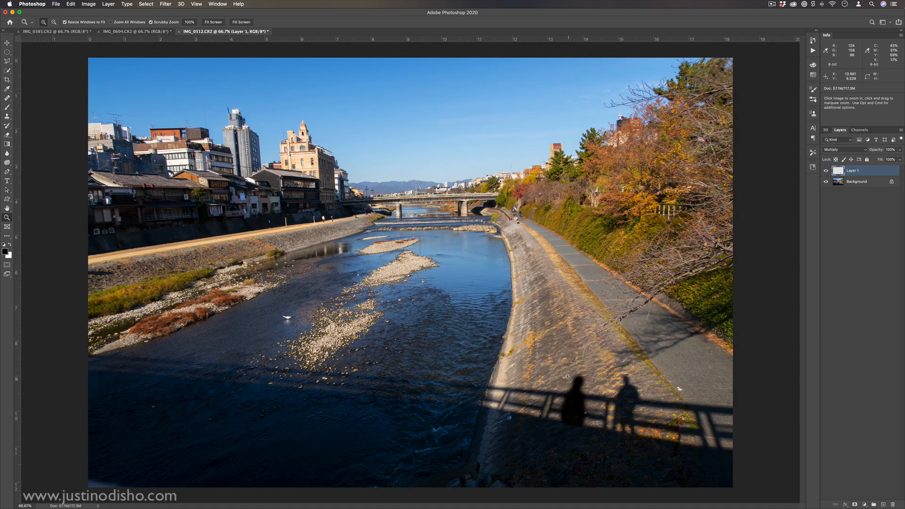
Return to the Pong arcade photo IMG_0385 and browse its Noise and Pixelate filters
left_click(52, 31)
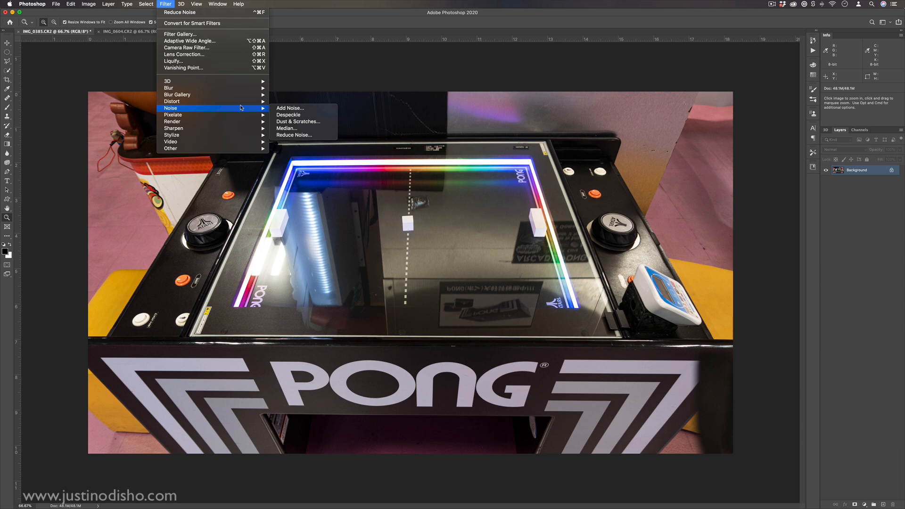
mouse_move(173, 114)
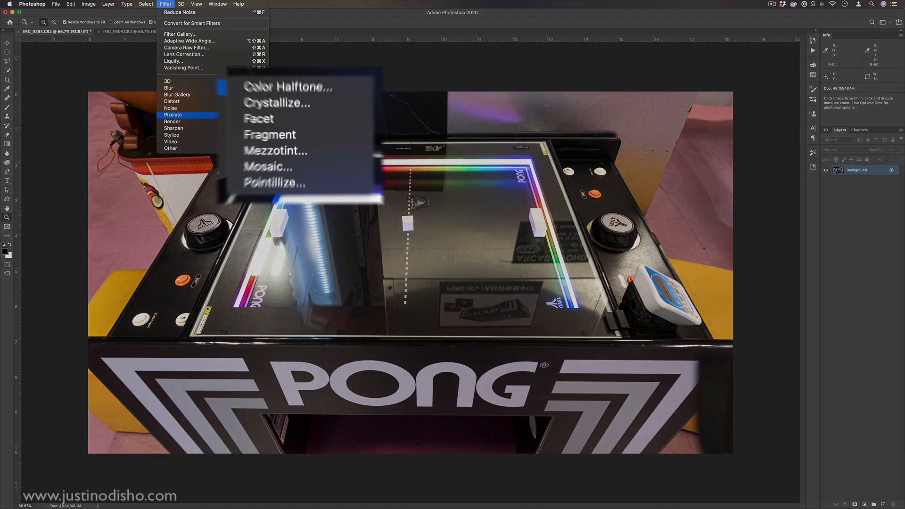